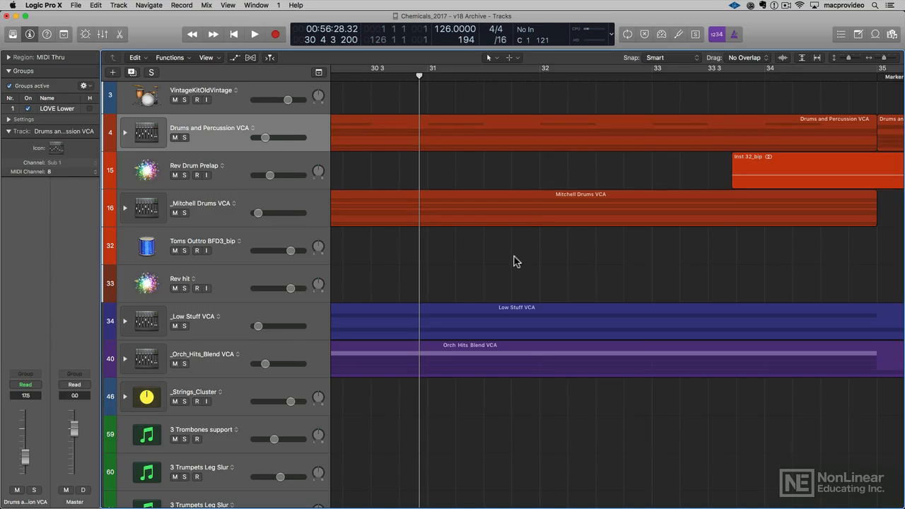
{"action": "mouse_move", "coordinate": [500, 260]}
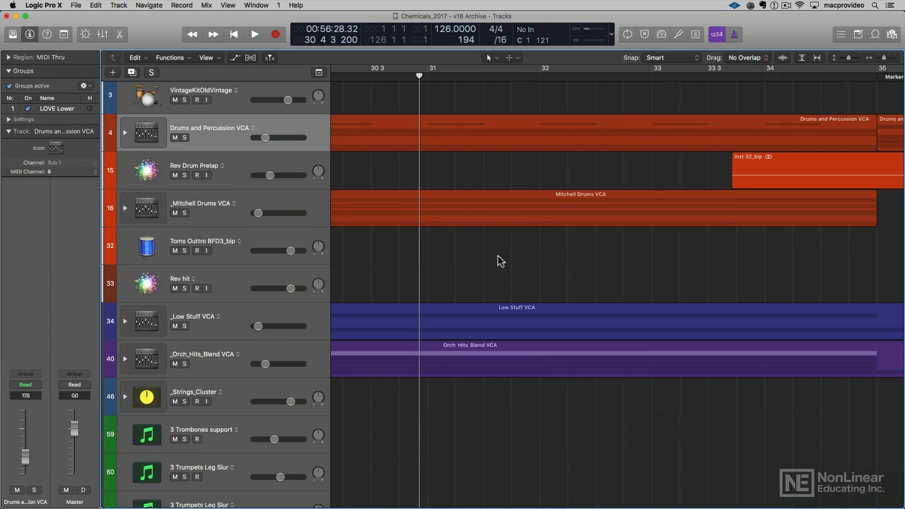
{"action": "mouse_move", "coordinate": [465, 313]}
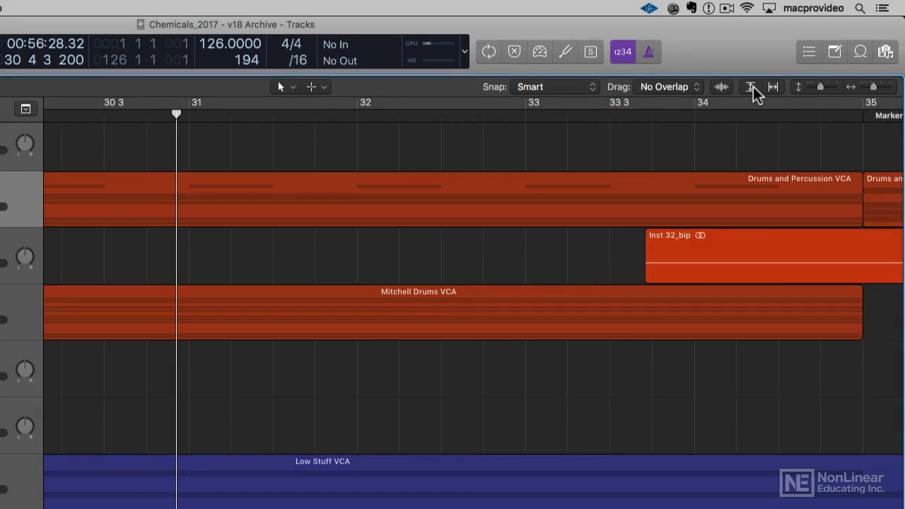
- Zoom the Tracks area to fit the entire Chemicals arrangement in view
{"action": "left_click", "coordinate": [773, 87]}
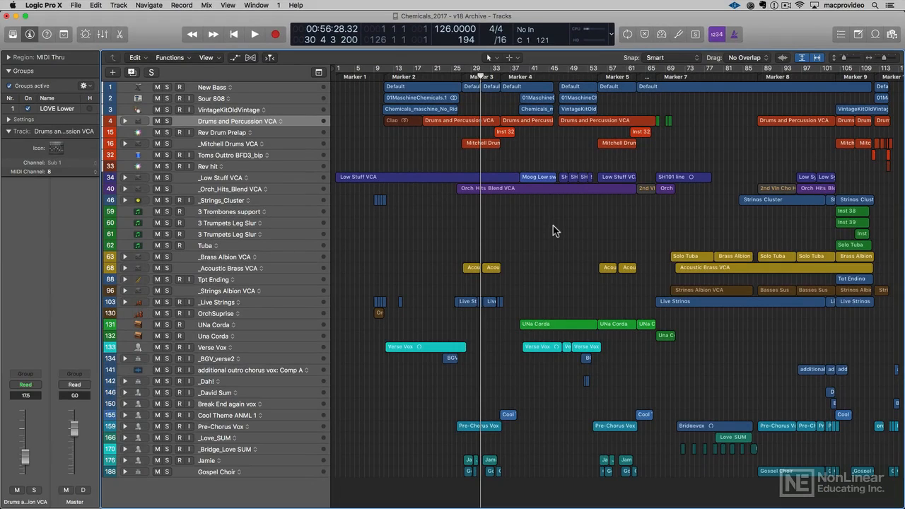
{"action": "mouse_move", "coordinate": [807, 69]}
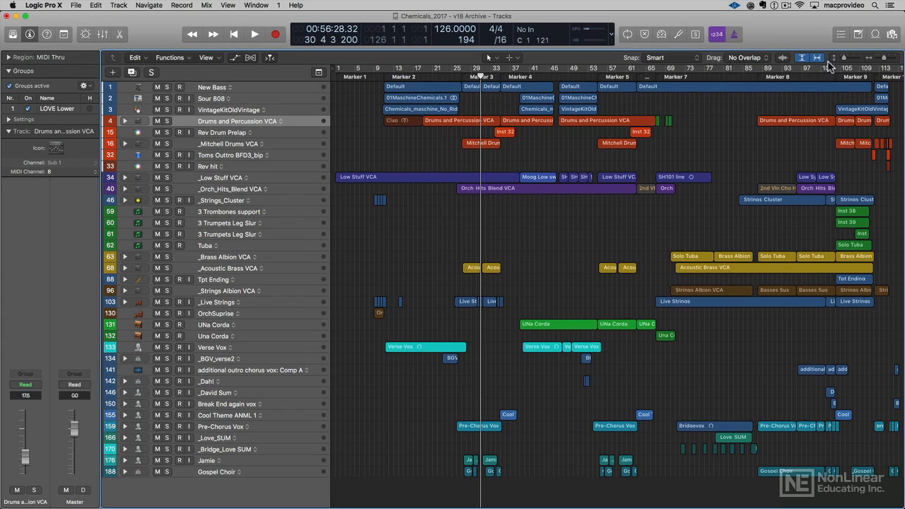
{"action": "mouse_move", "coordinate": [572, 256]}
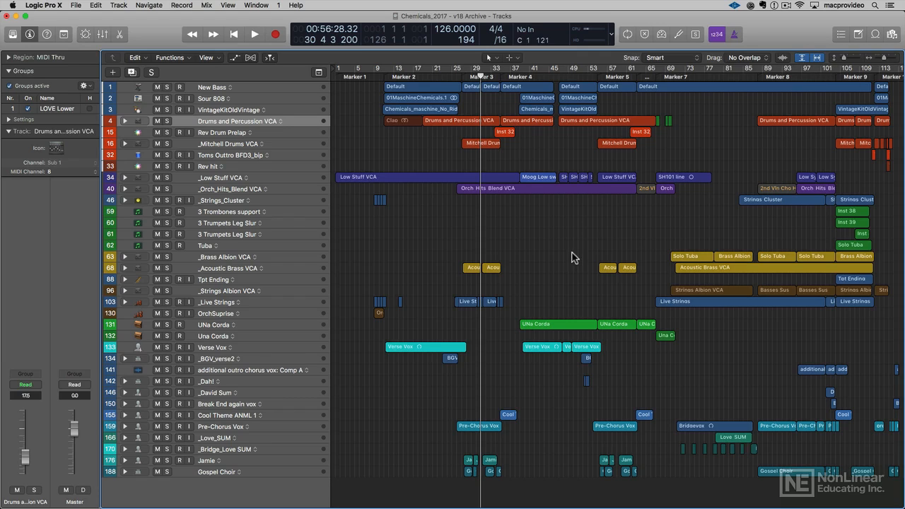
{"action": "mouse_move", "coordinate": [444, 214]}
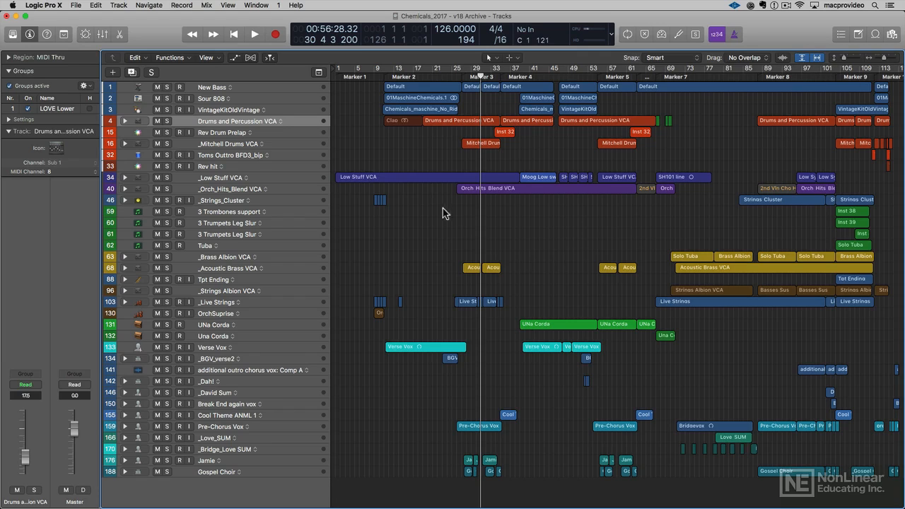
{"action": "mouse_move", "coordinate": [448, 232]}
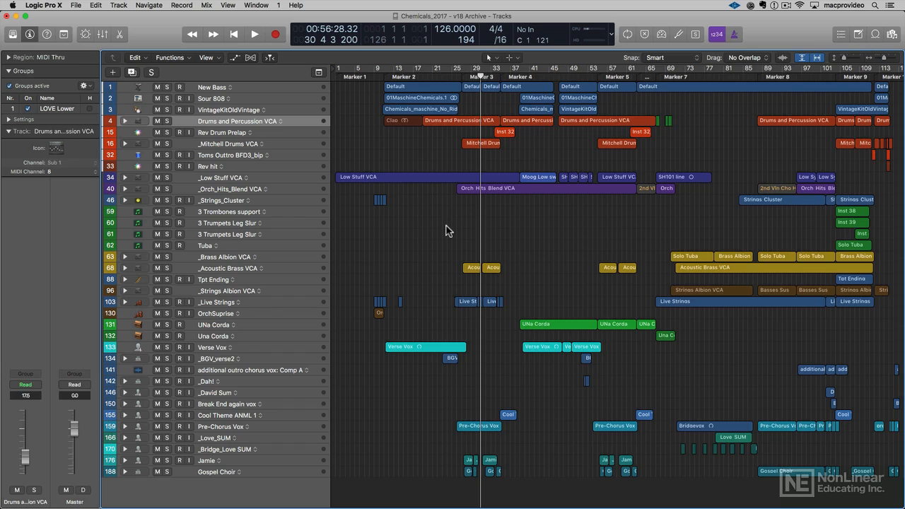
{"action": "left_click", "coordinate": [253, 34]}
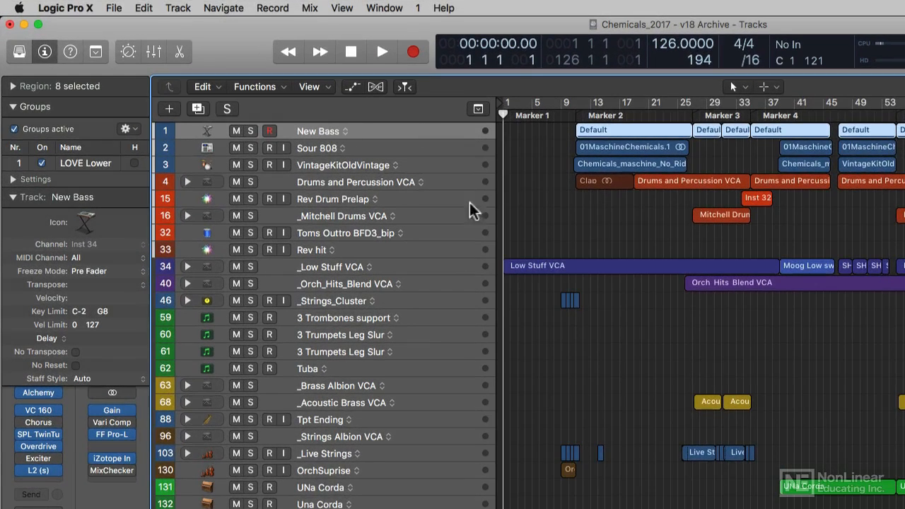
{"action": "mouse_move", "coordinate": [482, 252]}
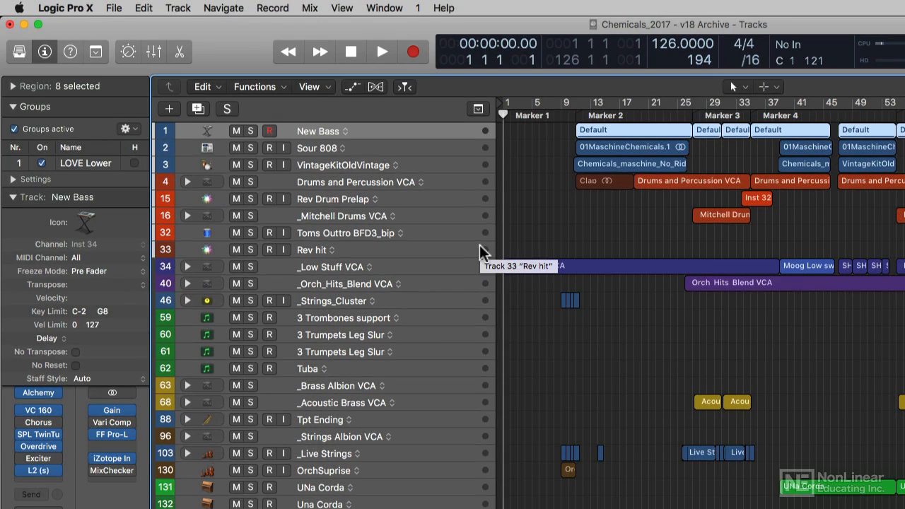
- Double-click an empty spot in the arrangement to clear the region selection
{"action": "double_click", "coordinate": [318, 131]}
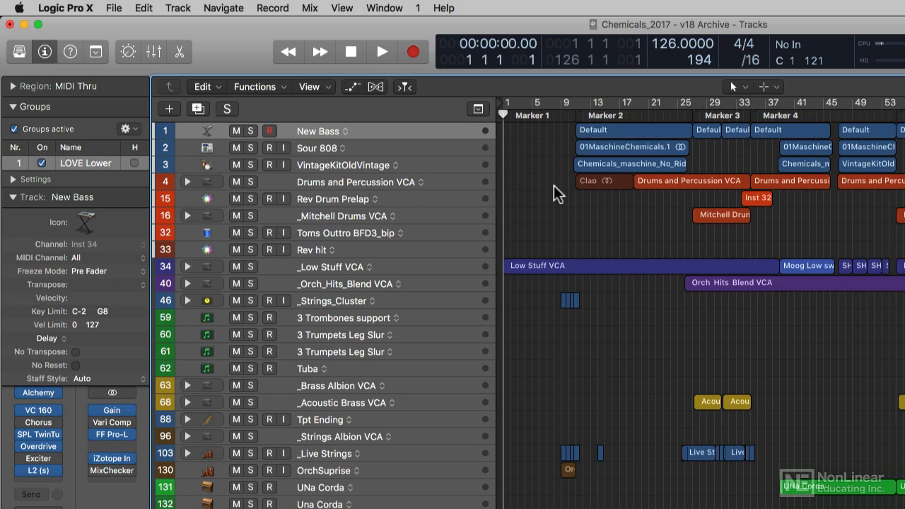
{"action": "mouse_move", "coordinate": [795, 363]}
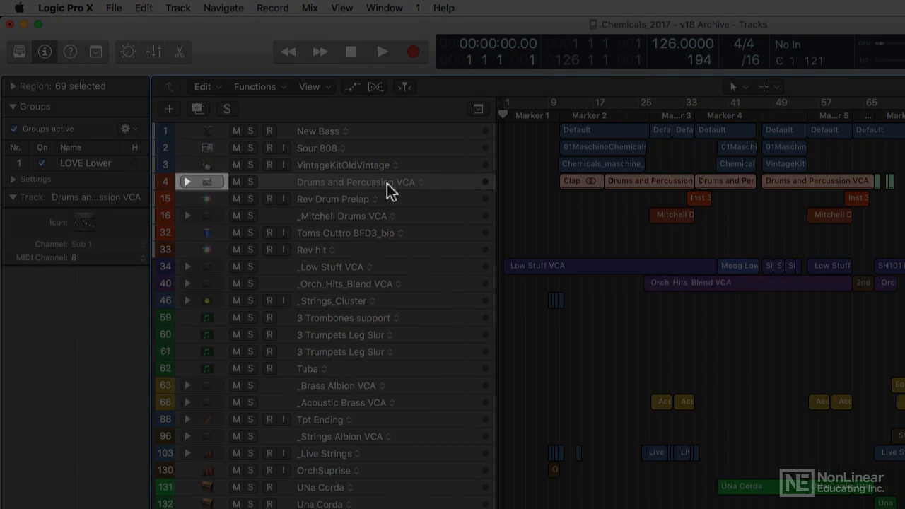
{"action": "mouse_move", "coordinate": [451, 191]}
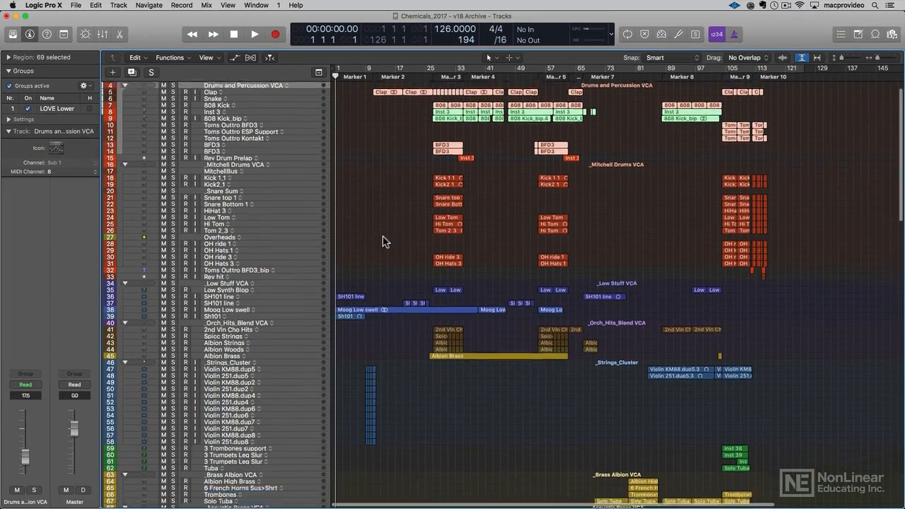
{"action": "scroll", "scroll_direction": "down", "scroll_amount": 3}
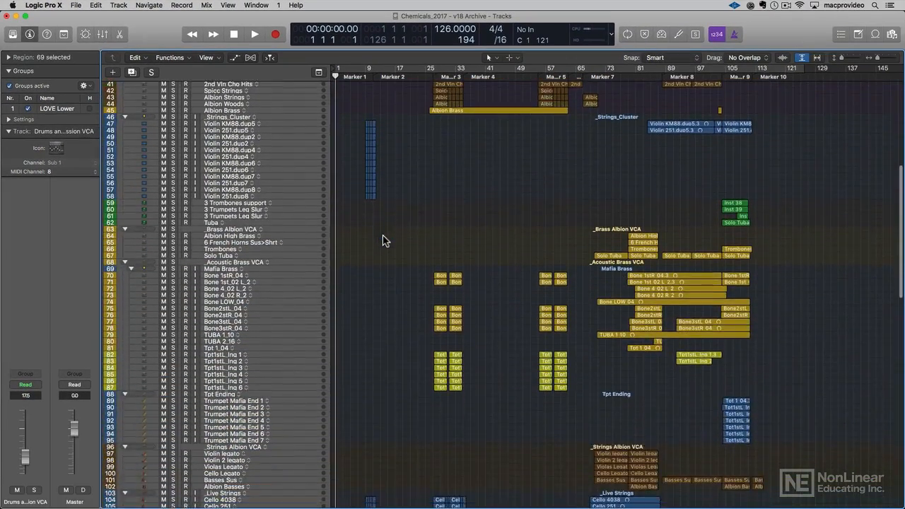
{"action": "scroll", "scroll_direction": "down", "scroll_amount": 3}
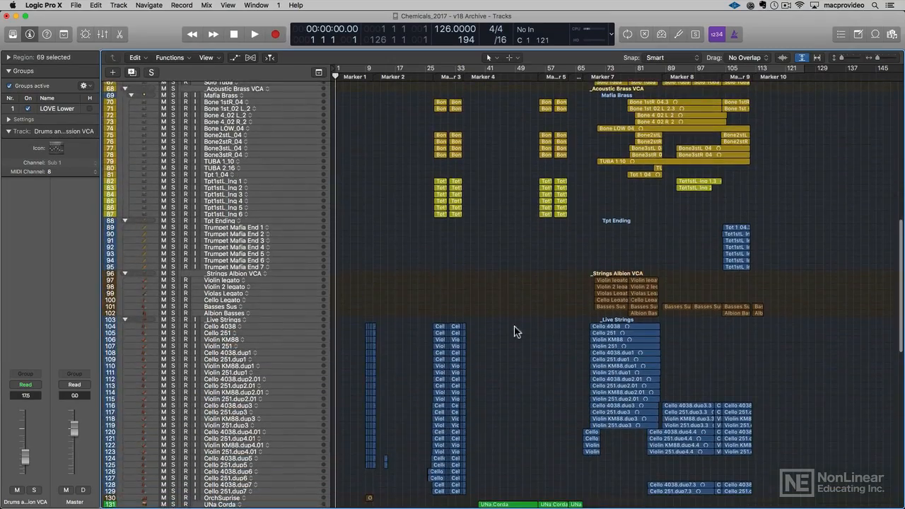
{"action": "scroll", "scroll_direction": "down", "scroll_amount": 3}
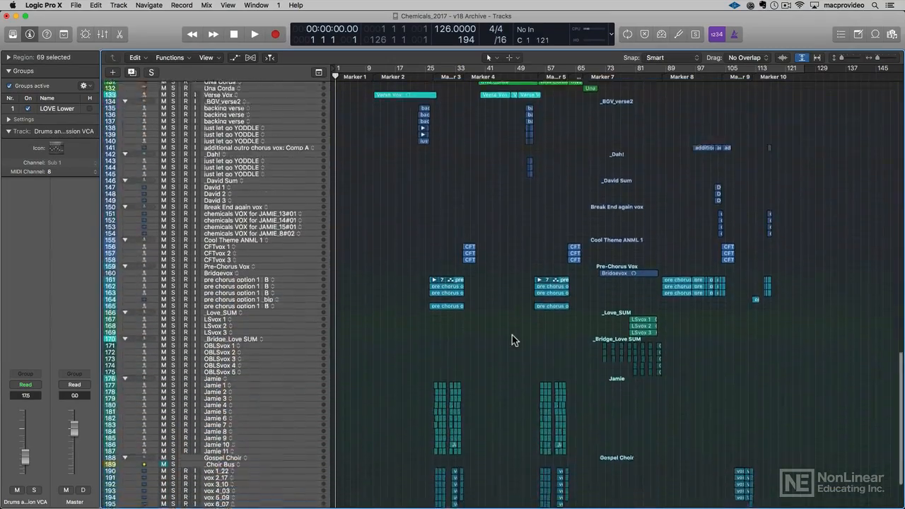
{"action": "scroll", "scroll_direction": "down", "scroll_amount": 3}
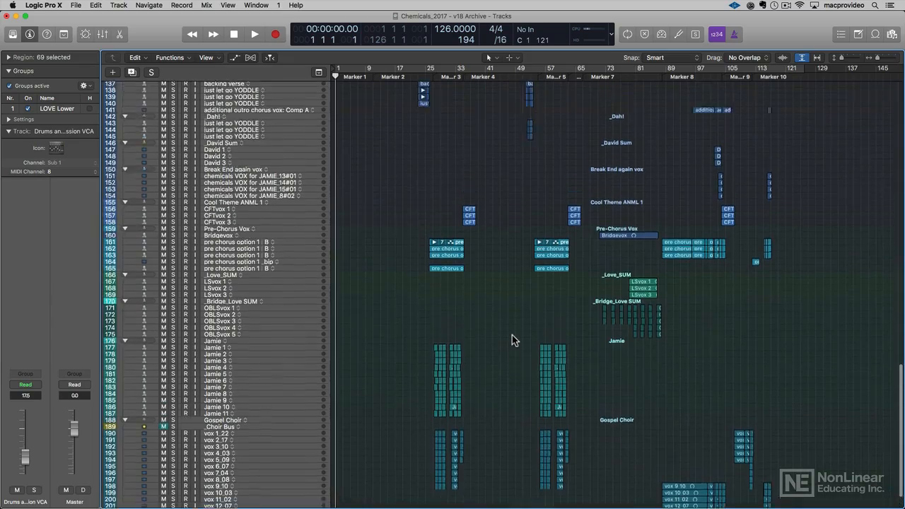
{"action": "scroll", "scroll_direction": "up", "scroll_amount": 3}
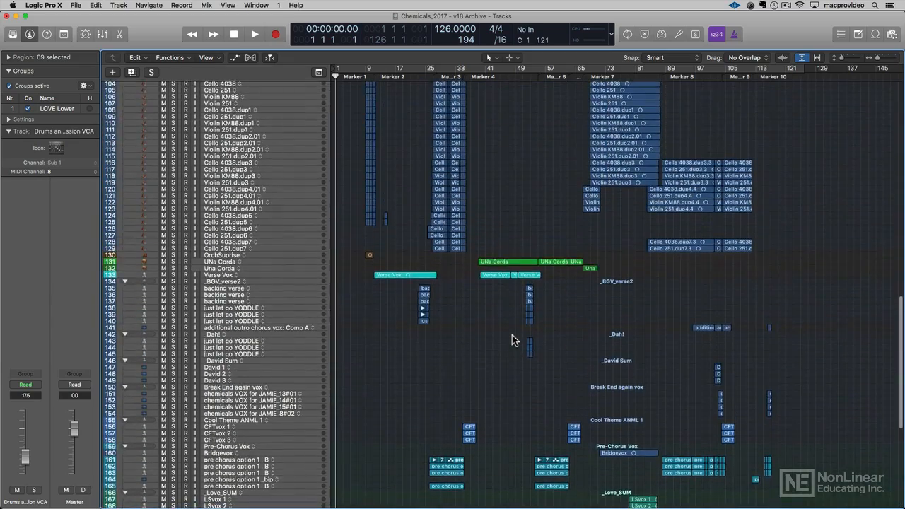
{"action": "scroll", "scroll_direction": "up", "scroll_amount": 3}
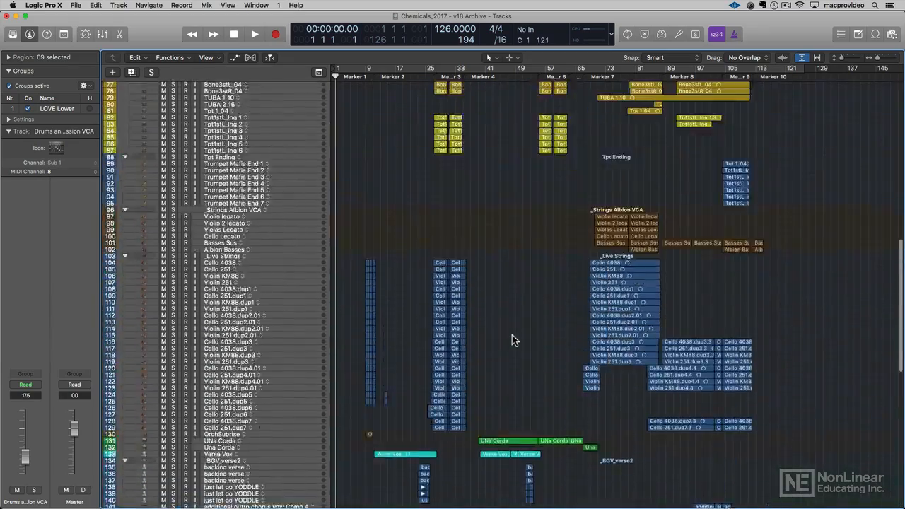
{"action": "scroll", "scroll_direction": "up", "scroll_amount": 3}
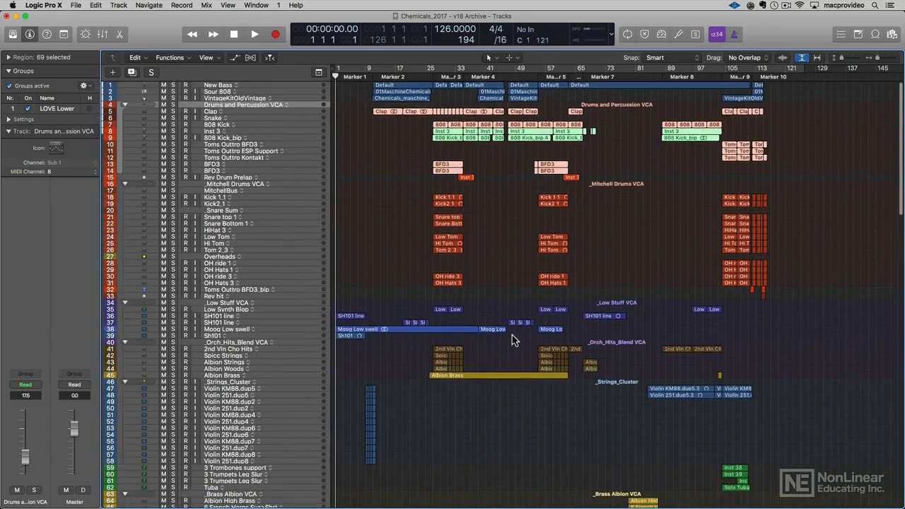
{"action": "scroll", "scroll_direction": "down", "scroll_amount": 3}
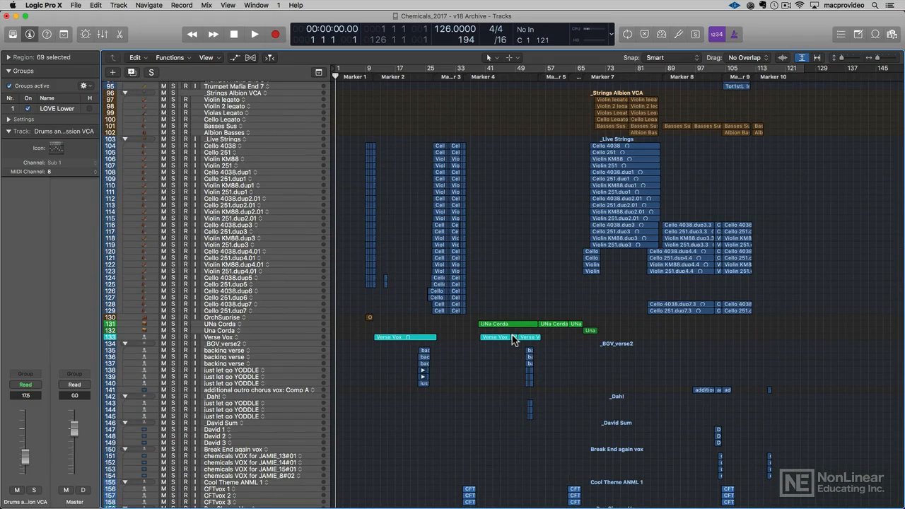
{"action": "left_click", "coordinate": [525, 39]}
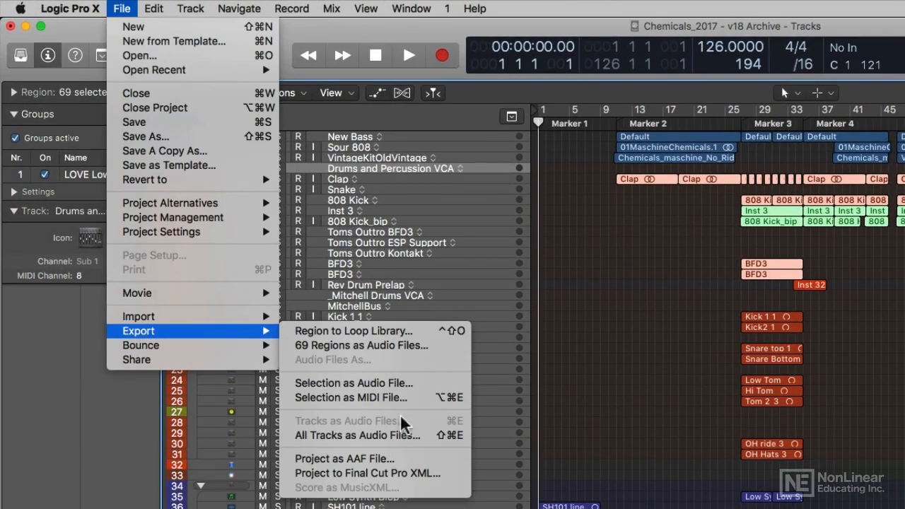
{"action": "mouse_move", "coordinate": [357, 434]}
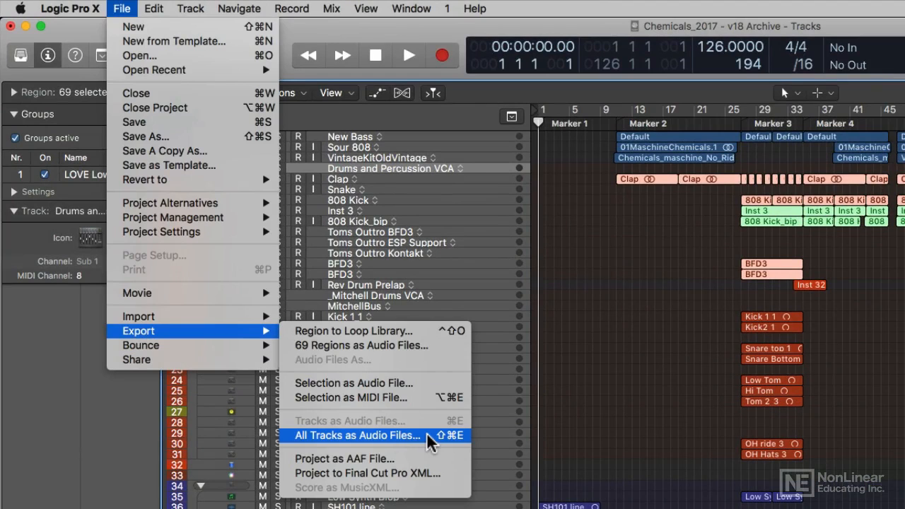
- Choose All Tracks as Audio Files from the Export menu to open its export dialog
{"action": "left_click", "coordinate": [355, 435]}
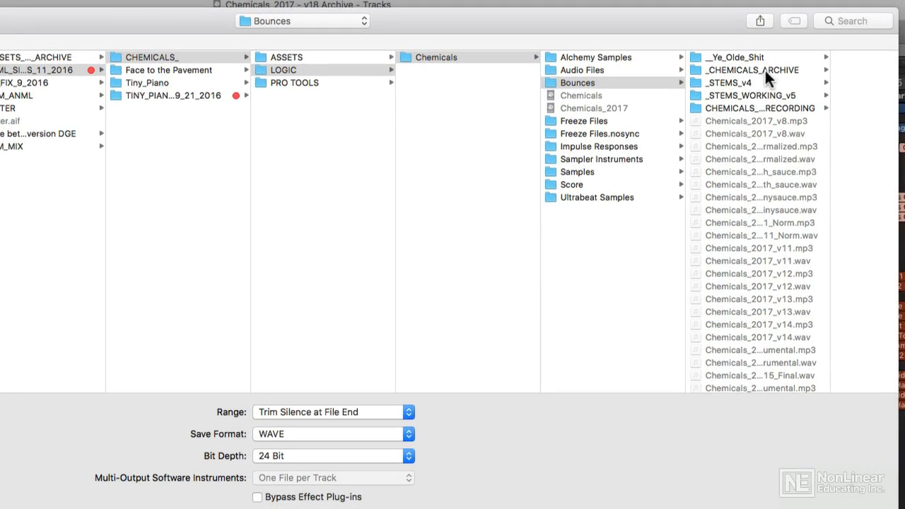
{"action": "mouse_move", "coordinate": [664, 171]}
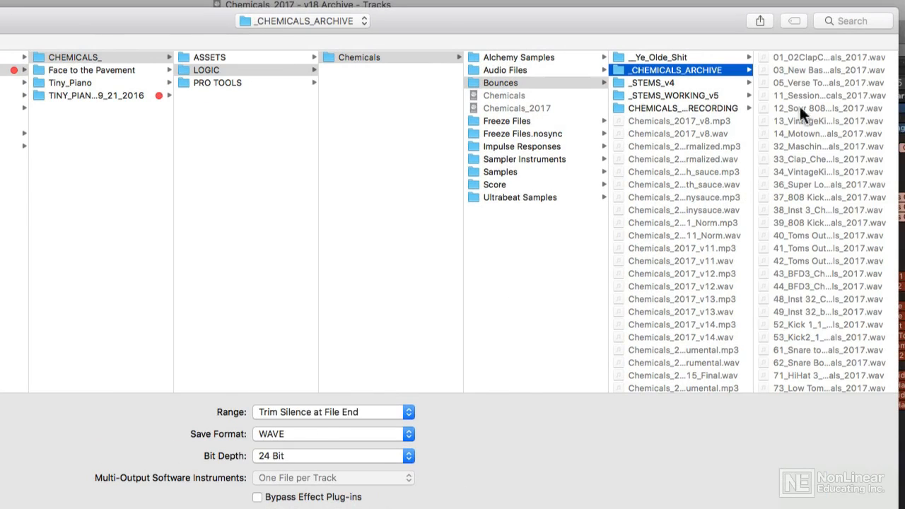
{"action": "mouse_move", "coordinate": [820, 164]}
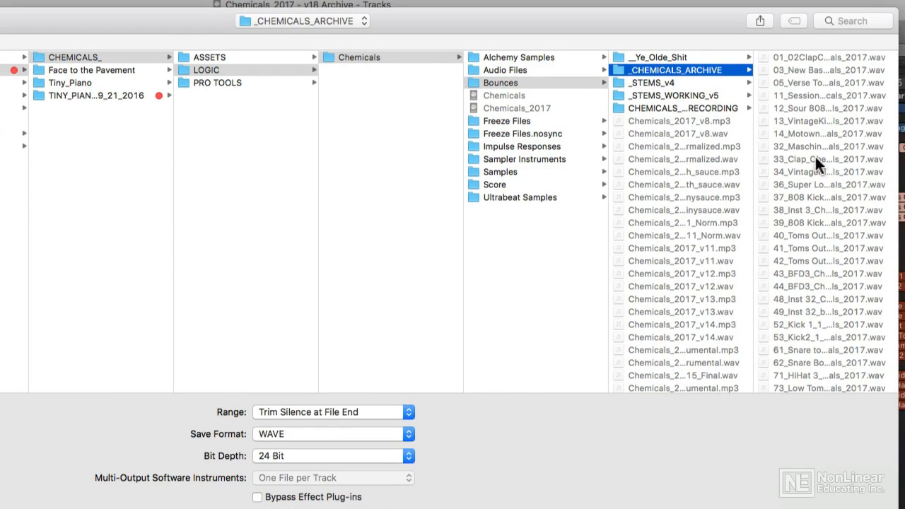
{"action": "mouse_move", "coordinate": [781, 74]}
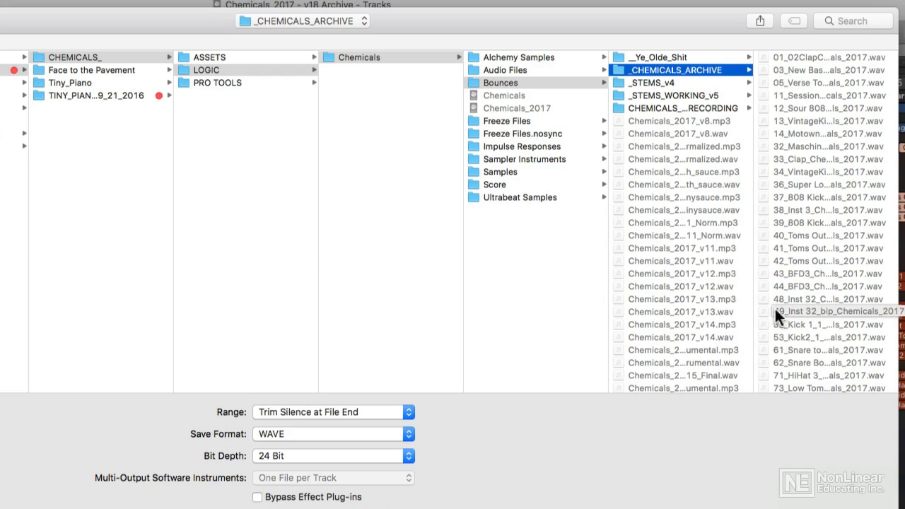
{"action": "mouse_move", "coordinate": [542, 445]}
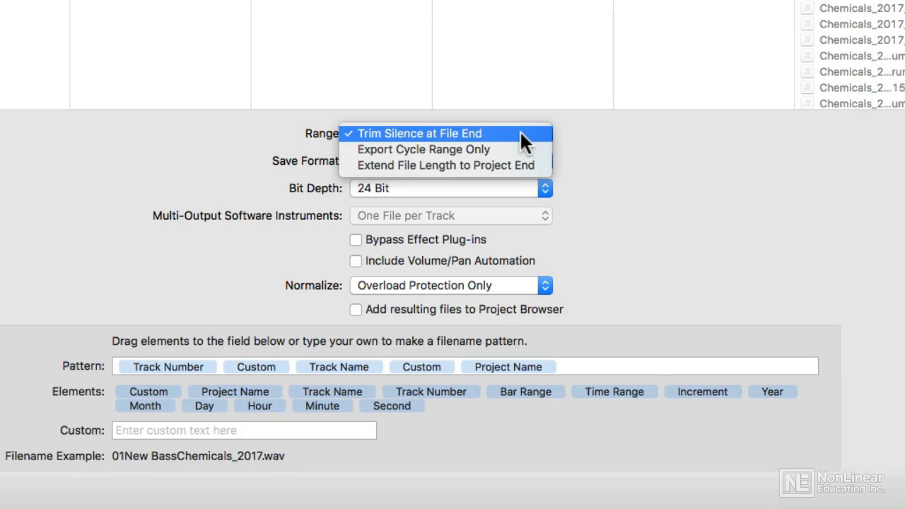
{"action": "mouse_move", "coordinate": [521, 157]}
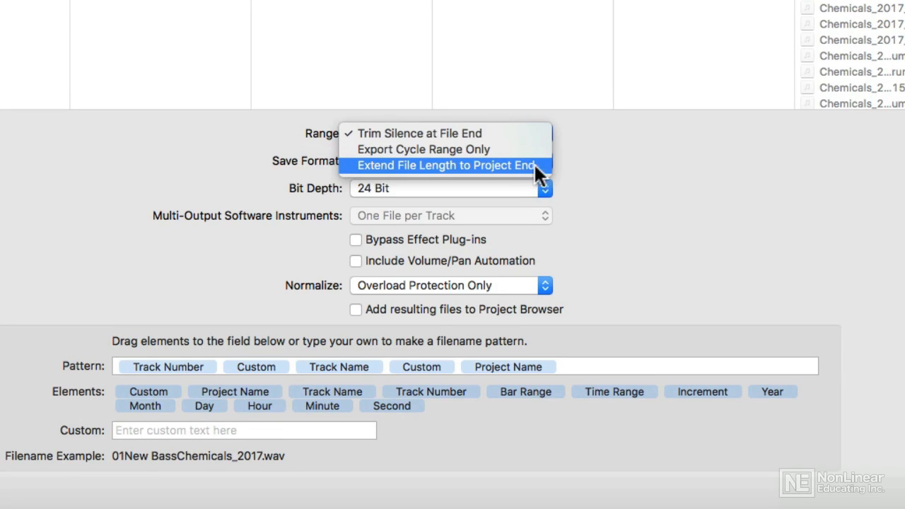
{"action": "mouse_move", "coordinate": [531, 175]}
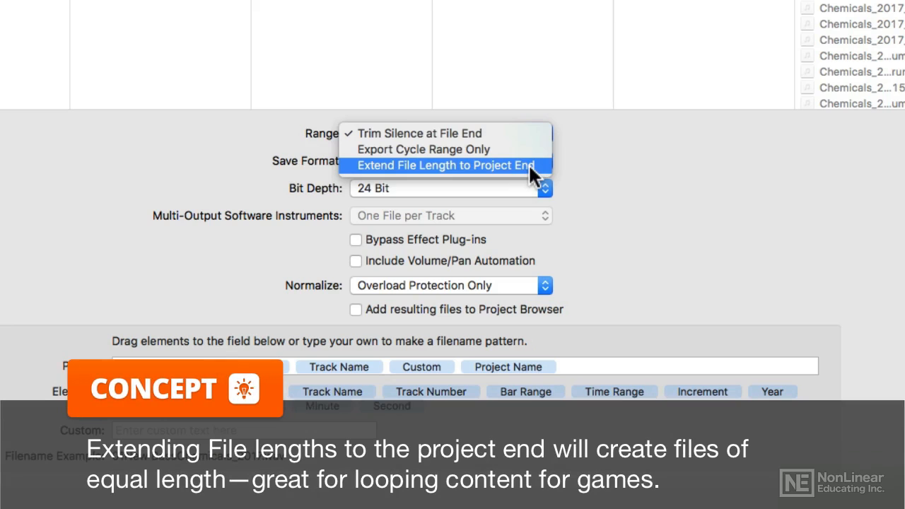
{"action": "mouse_move", "coordinate": [611, 164]}
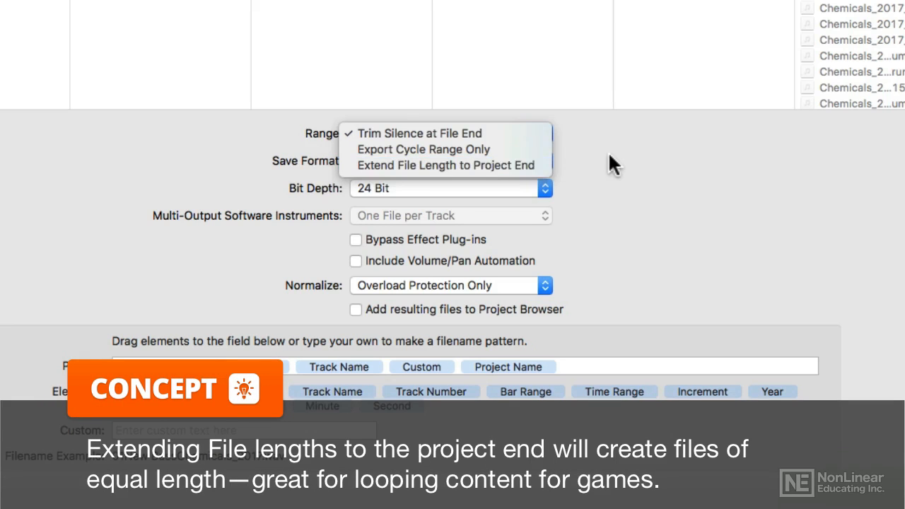
{"action": "mouse_move", "coordinate": [450, 149]}
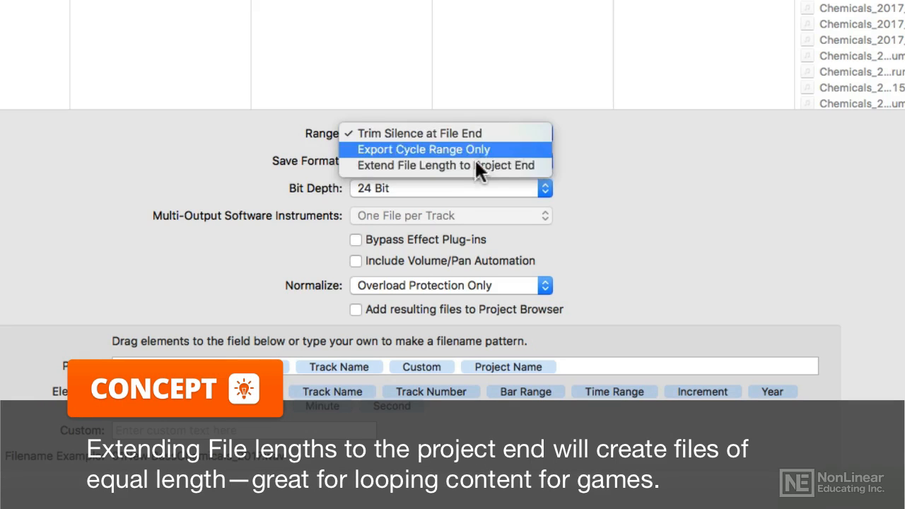
{"action": "left_click", "coordinate": [420, 133]}
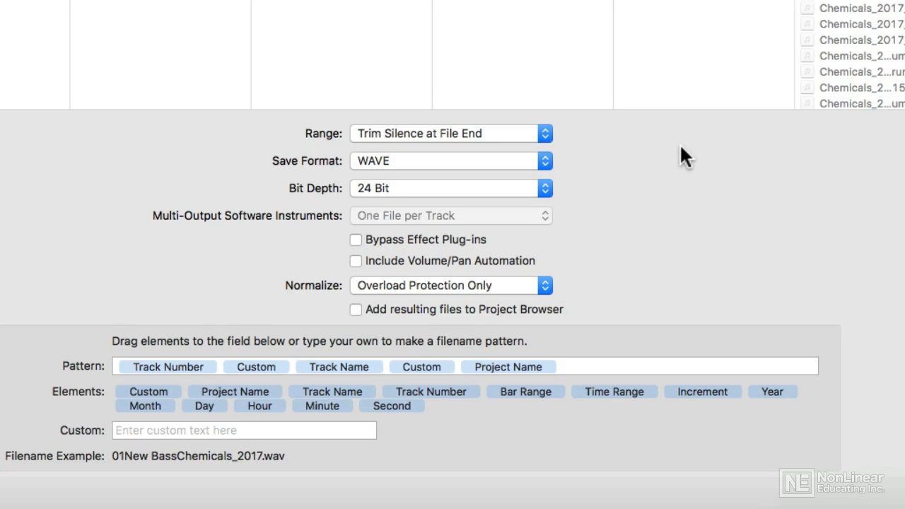
{"action": "mouse_move", "coordinate": [140, 263]}
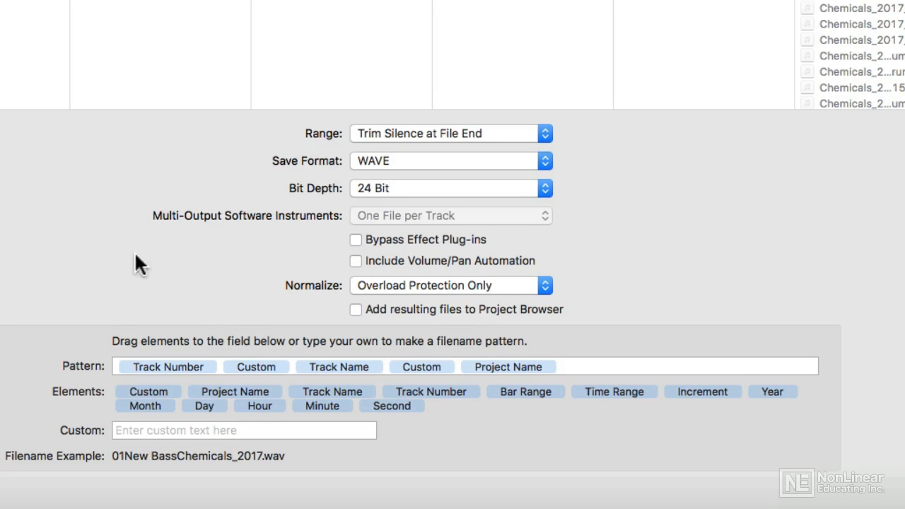
{"action": "mouse_move", "coordinate": [330, 303]}
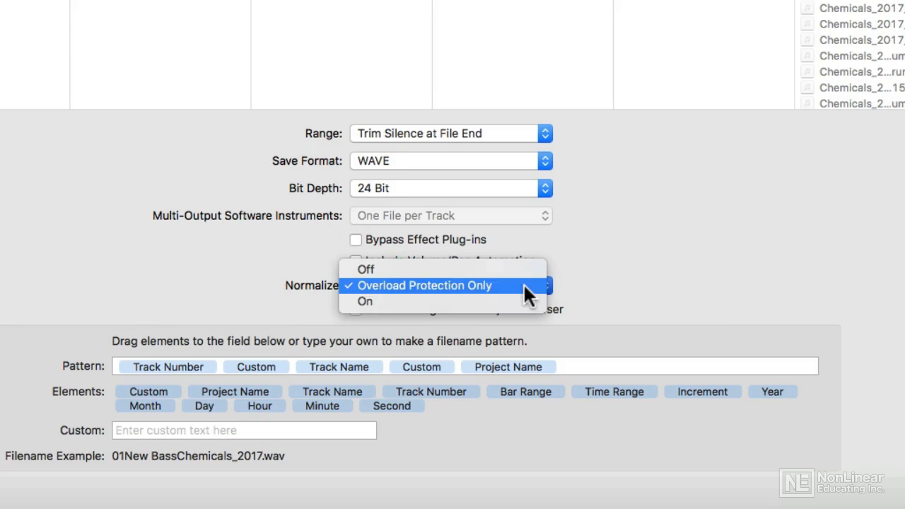
{"action": "mouse_move", "coordinate": [180, 270]}
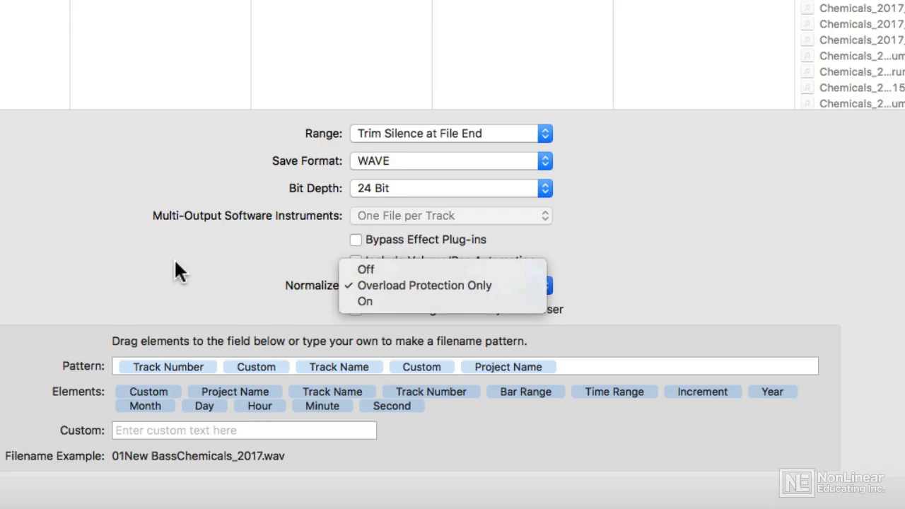
{"action": "left_click", "coordinate": [425, 285]}
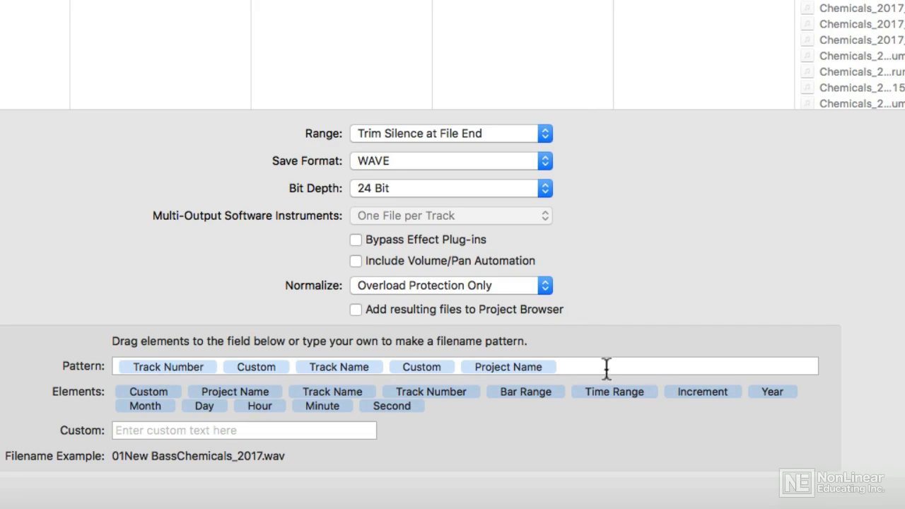
{"action": "mouse_move", "coordinate": [78, 371]}
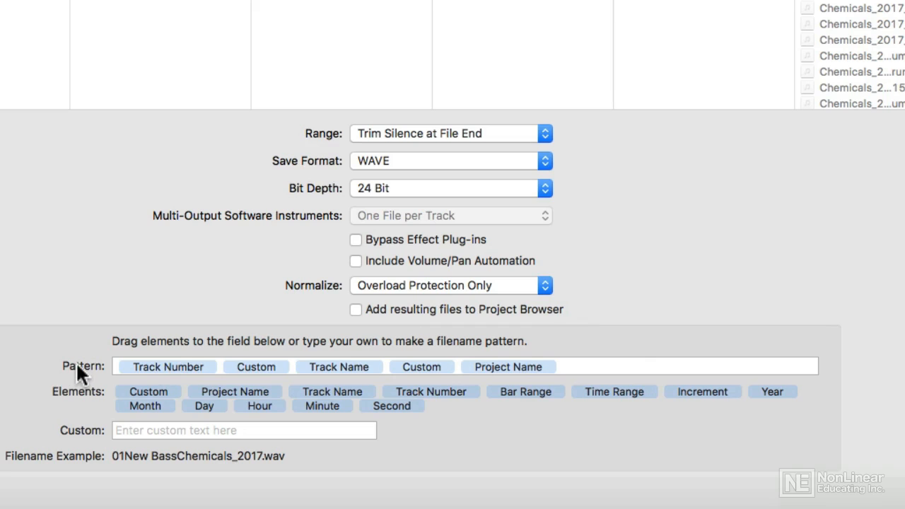
{"action": "mouse_move", "coordinate": [197, 413]}
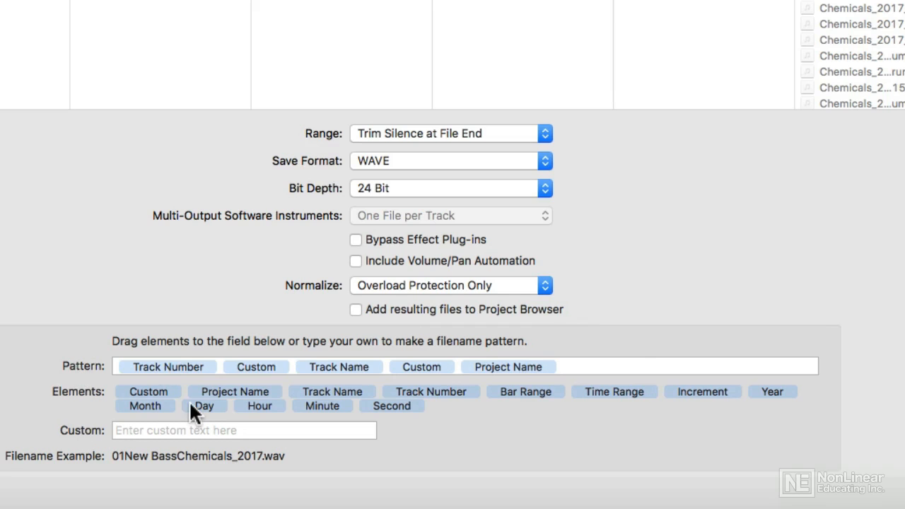
{"action": "mouse_move", "coordinate": [534, 367]}
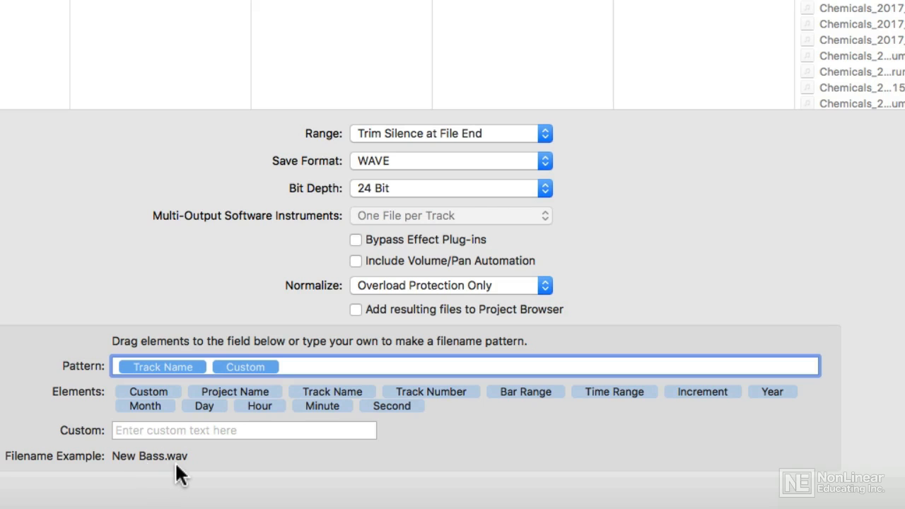
{"action": "mouse_move", "coordinate": [263, 380]}
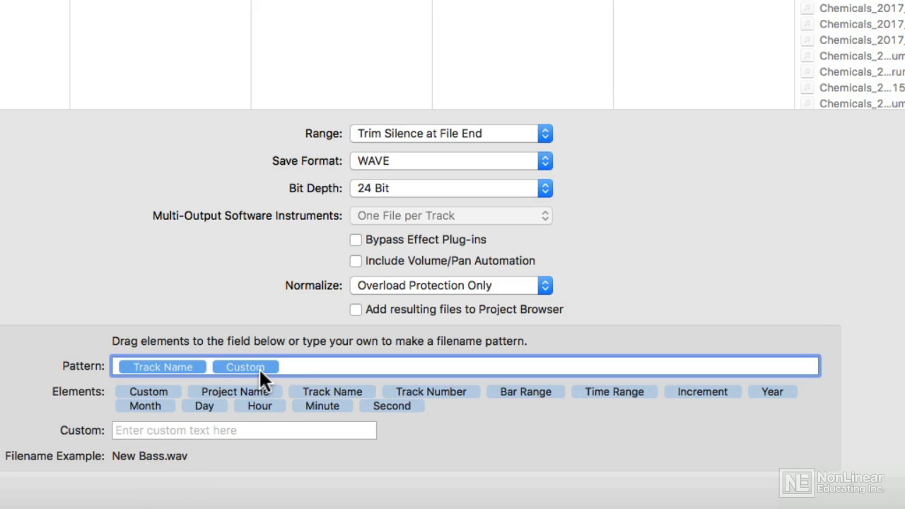
{"action": "mouse_move", "coordinate": [442, 401]}
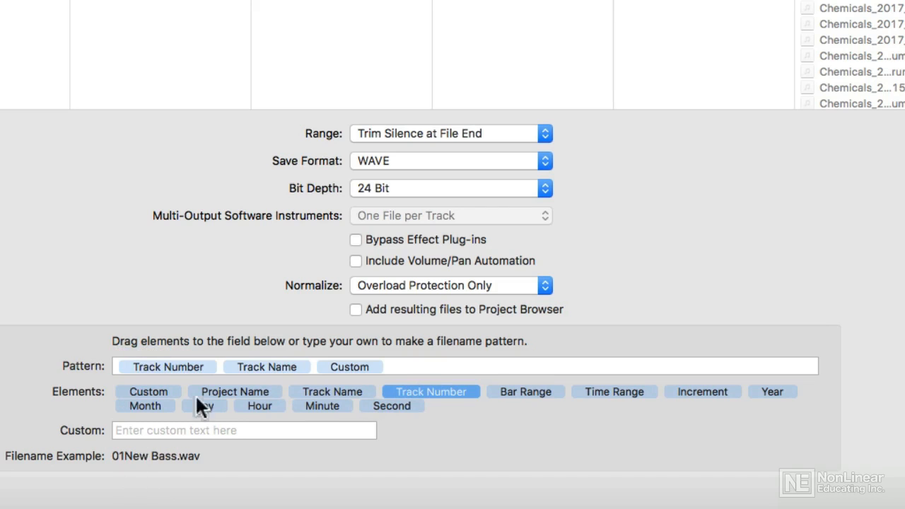
{"action": "mouse_move", "coordinate": [222, 371]}
{"action": "type", "text": " _"}
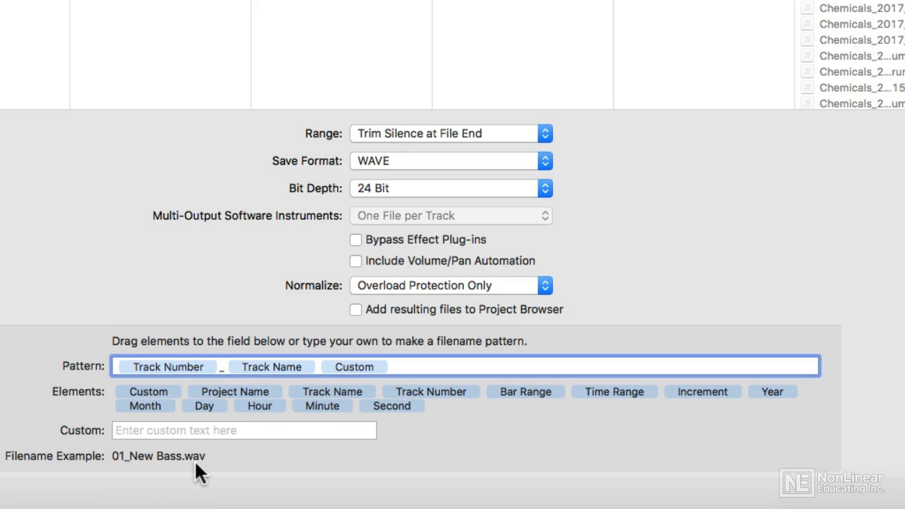
{"action": "mouse_move", "coordinate": [153, 405]}
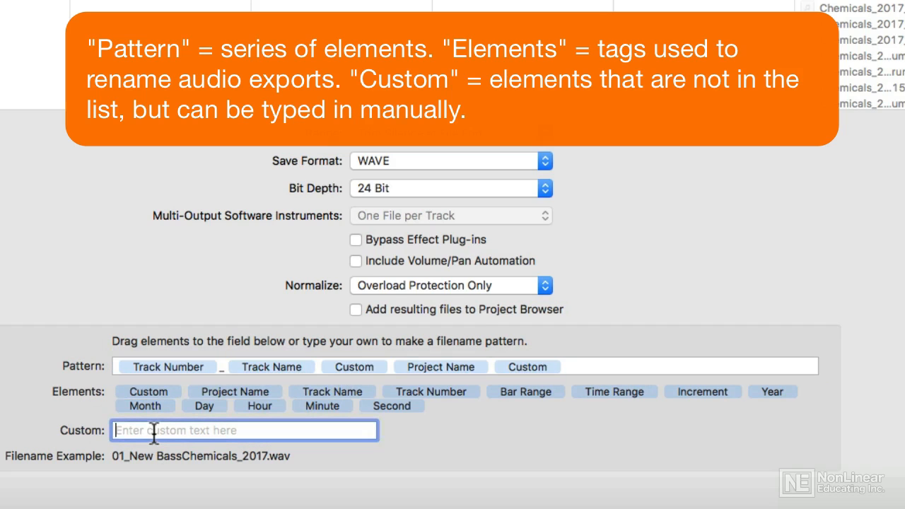
{"action": "type", "text": "_"}
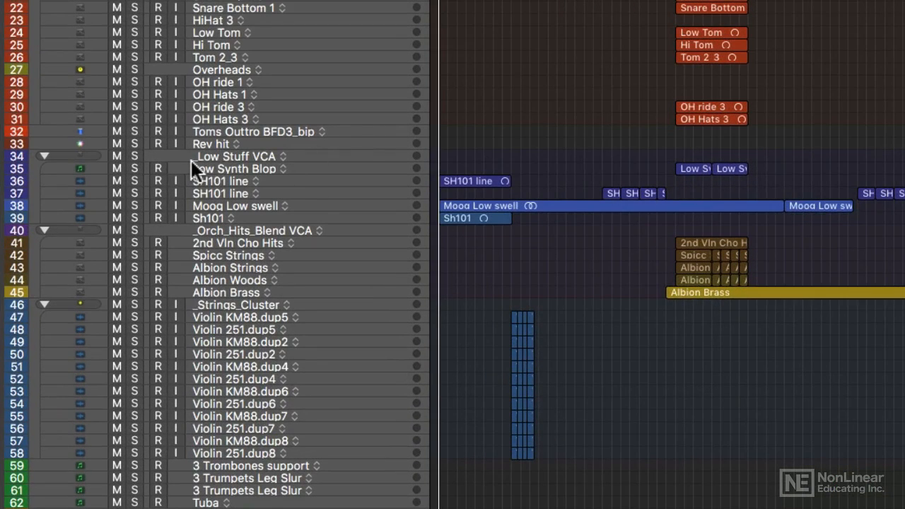
{"action": "mouse_move", "coordinate": [205, 170]}
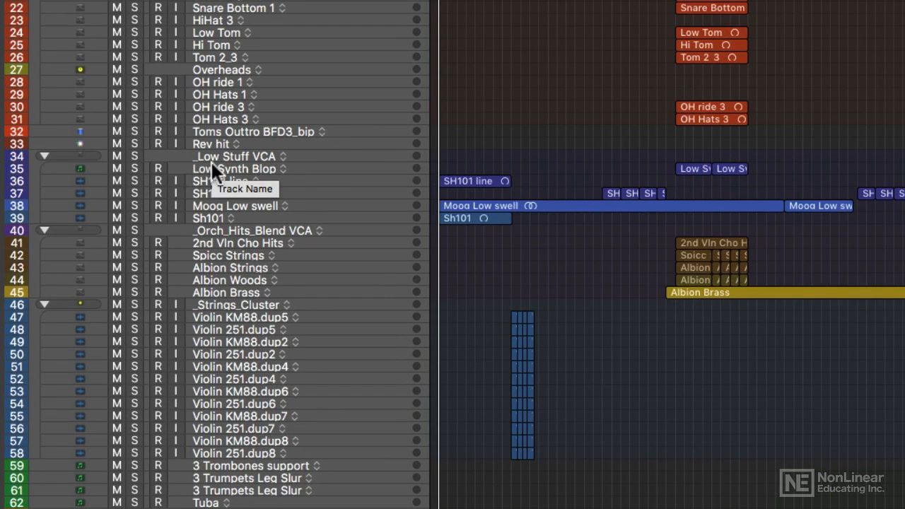